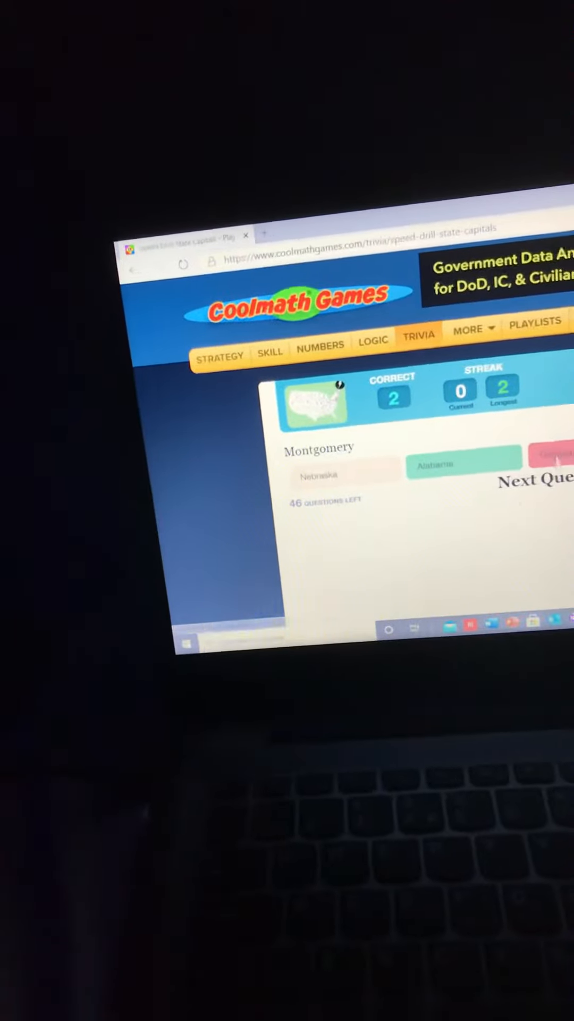
Answer the Honolulu, Harrisburg and Atlanta (Georgia) capital questions, advancing after each
{"action": "left_click", "coordinate": [464, 463]}
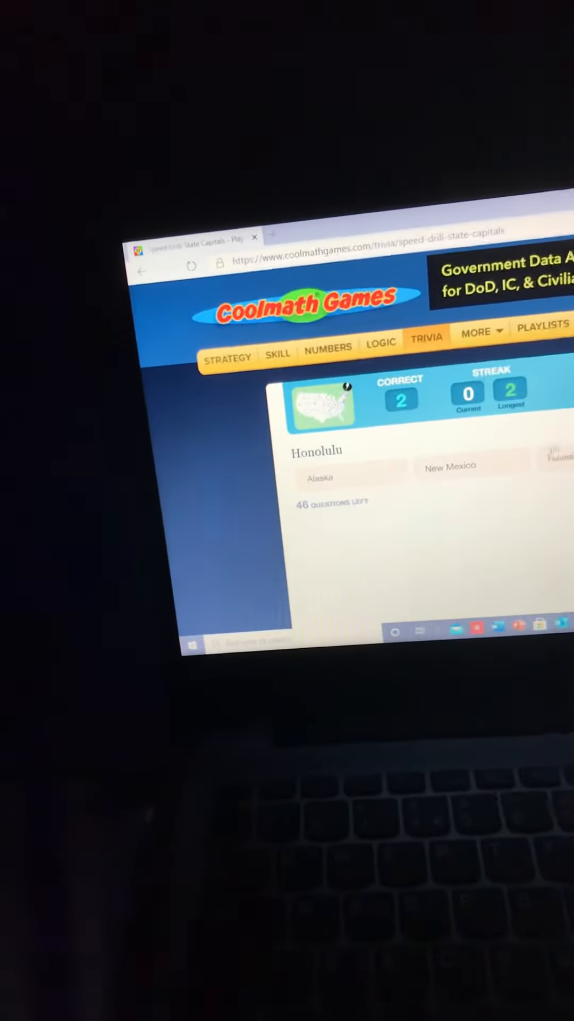
{"action": "left_click", "coordinate": [448, 466]}
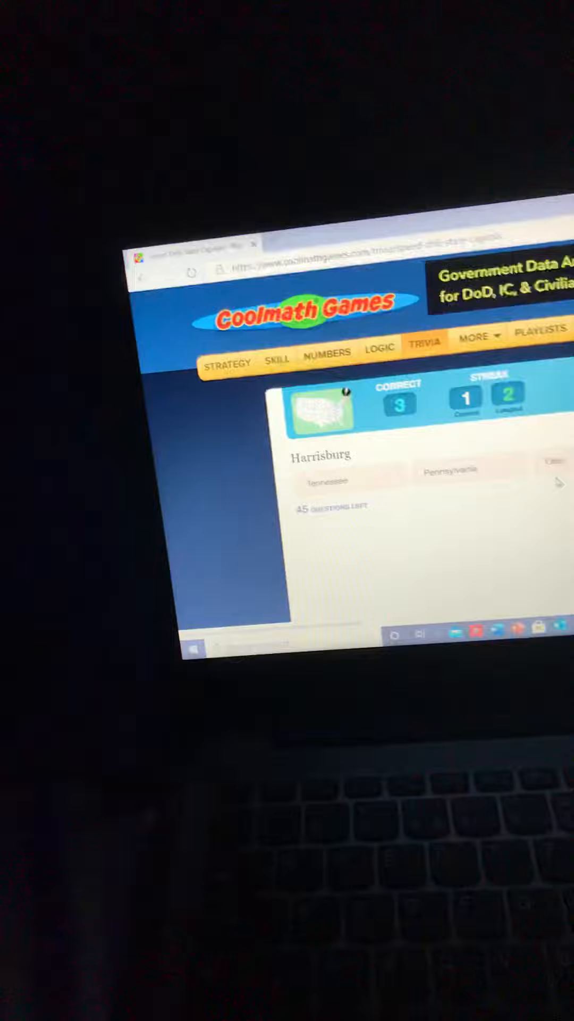
{"action": "left_click", "coordinate": [448, 469]}
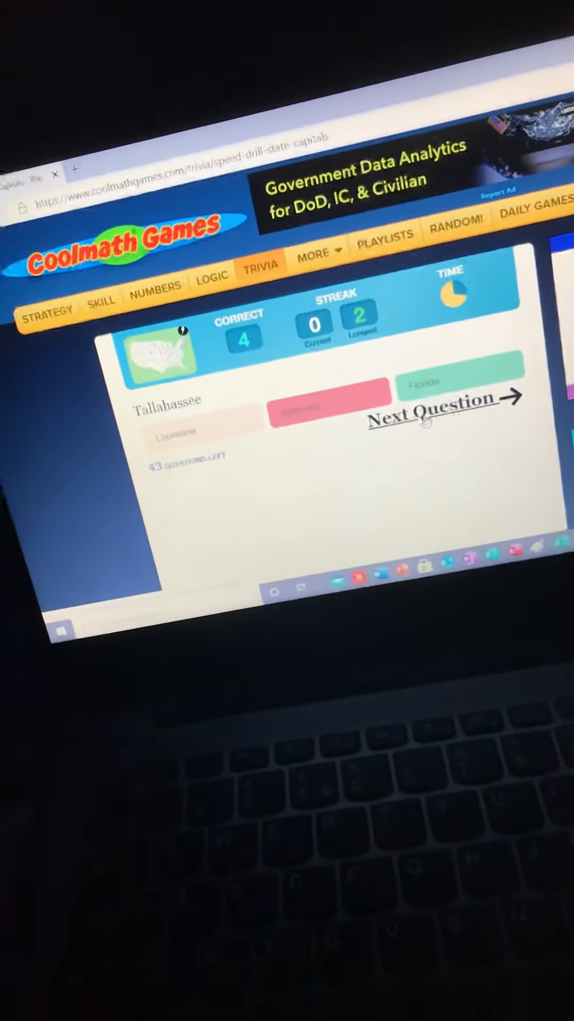
{"action": "left_click", "coordinate": [433, 415]}
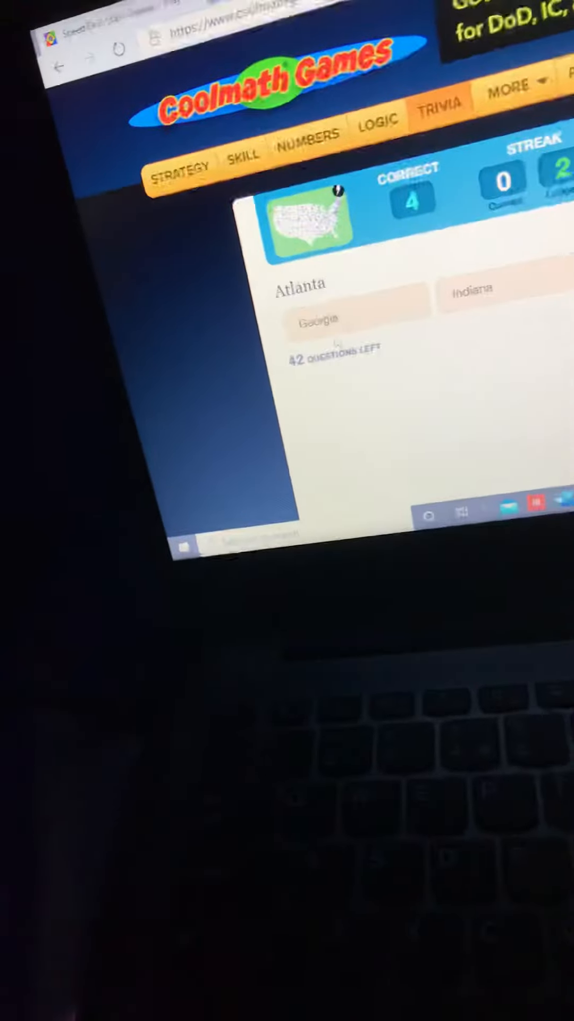
{"action": "left_click", "coordinate": [323, 319]}
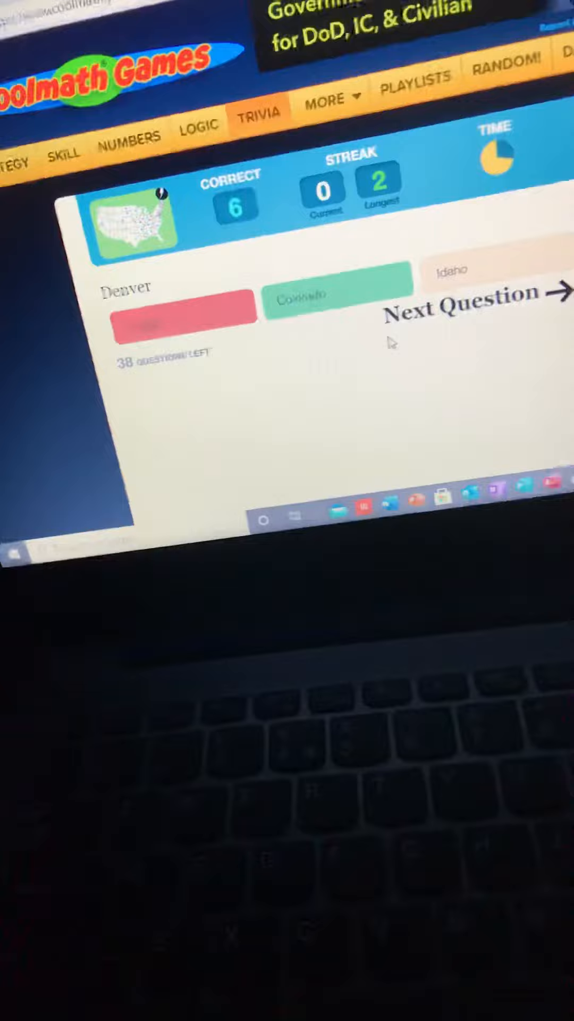
Advance through the Denver and Richmond questions toward Springfield, reaching 9 correct
{"action": "left_click", "coordinate": [463, 303]}
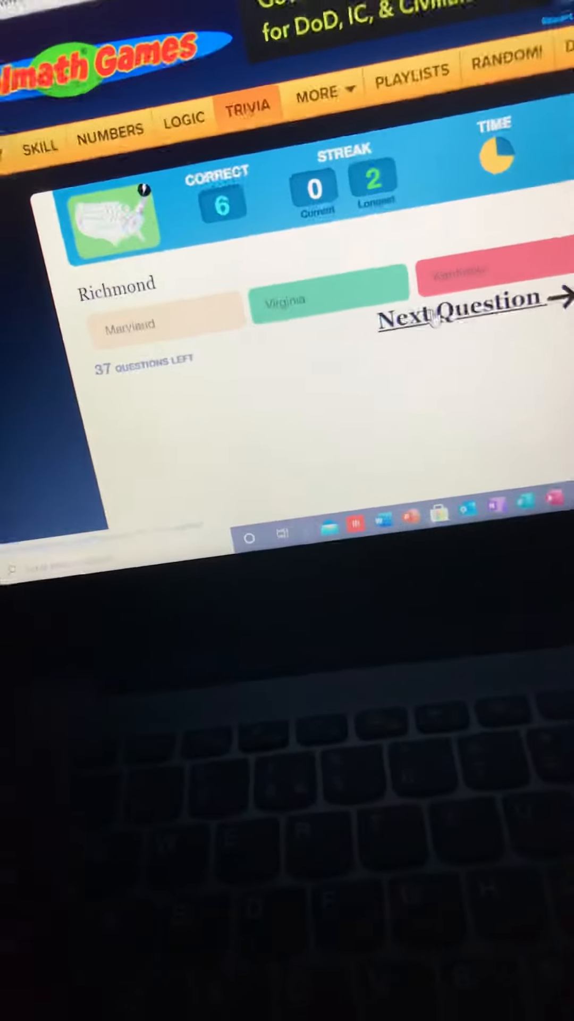
{"action": "left_click", "coordinate": [456, 309]}
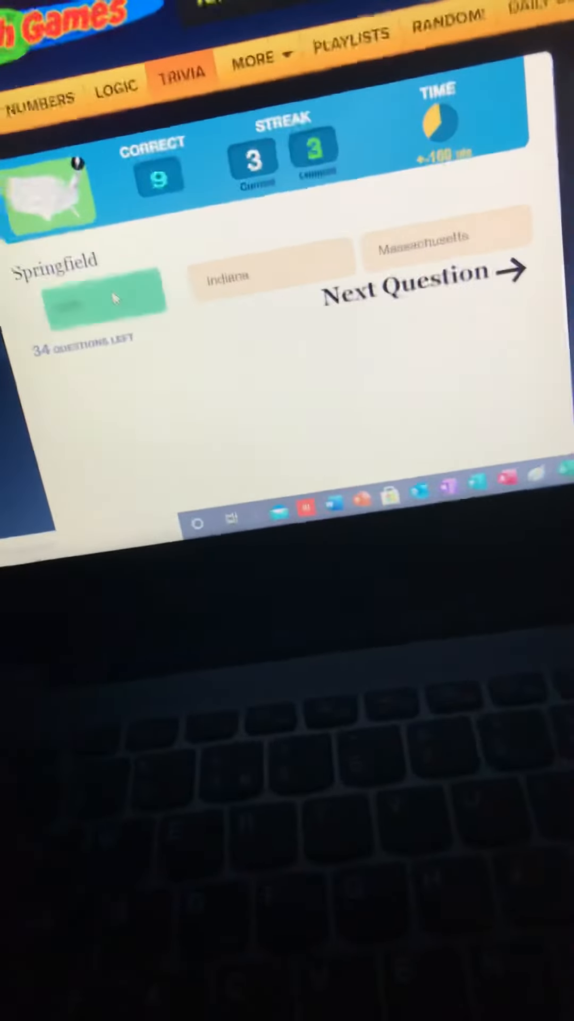
Answer Hartford, Indianapolis and Des Moines, advancing to the Jackson question with 30 left
{"action": "left_click", "coordinate": [416, 286]}
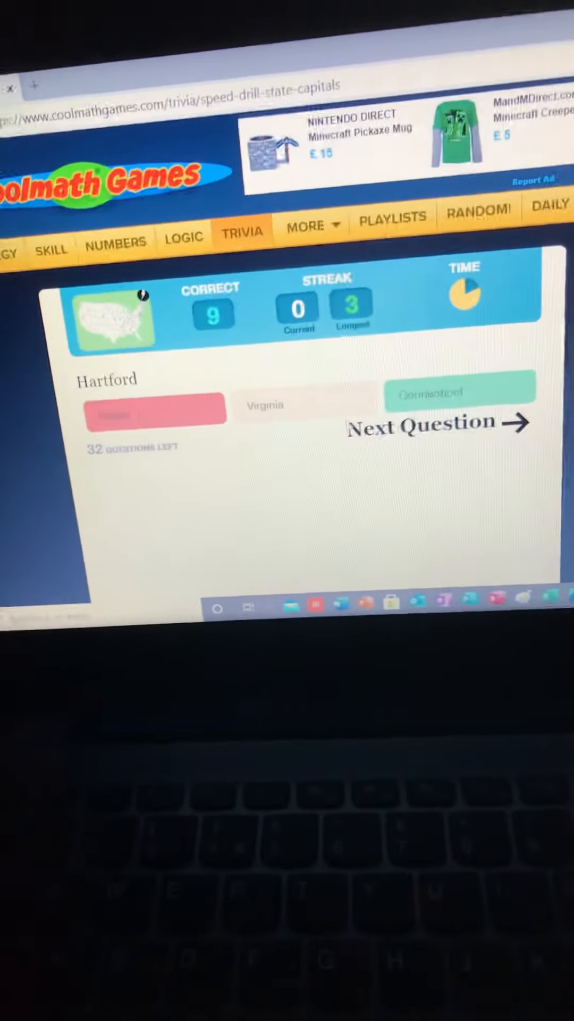
{"action": "left_click", "coordinate": [433, 423]}
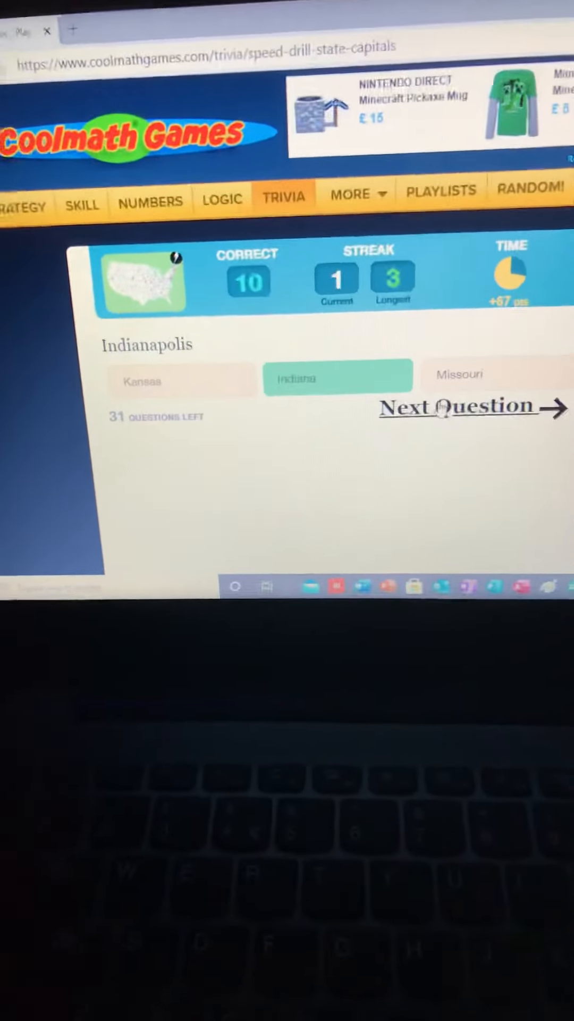
{"action": "left_click", "coordinate": [456, 408]}
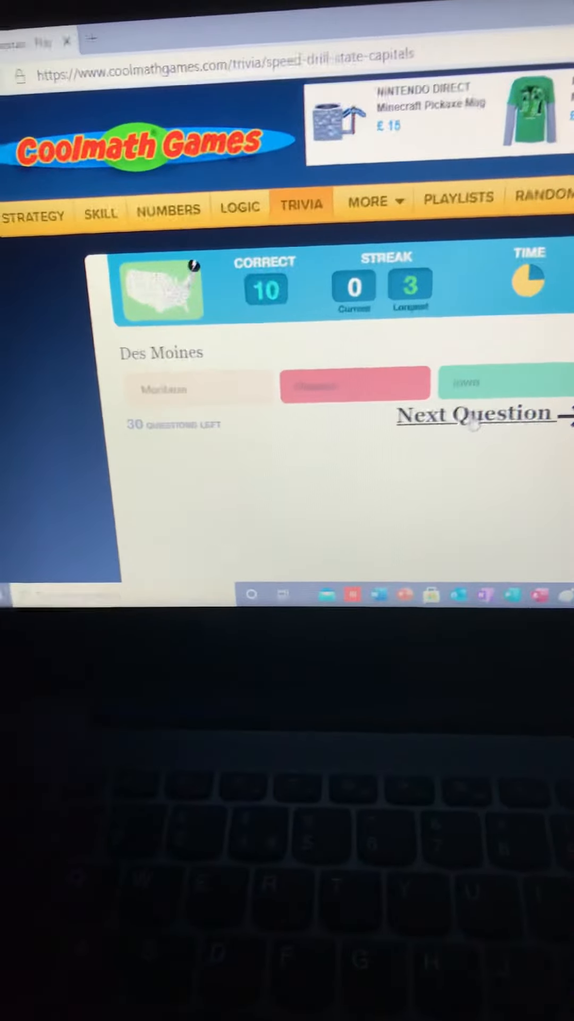
{"action": "left_click", "coordinate": [469, 414]}
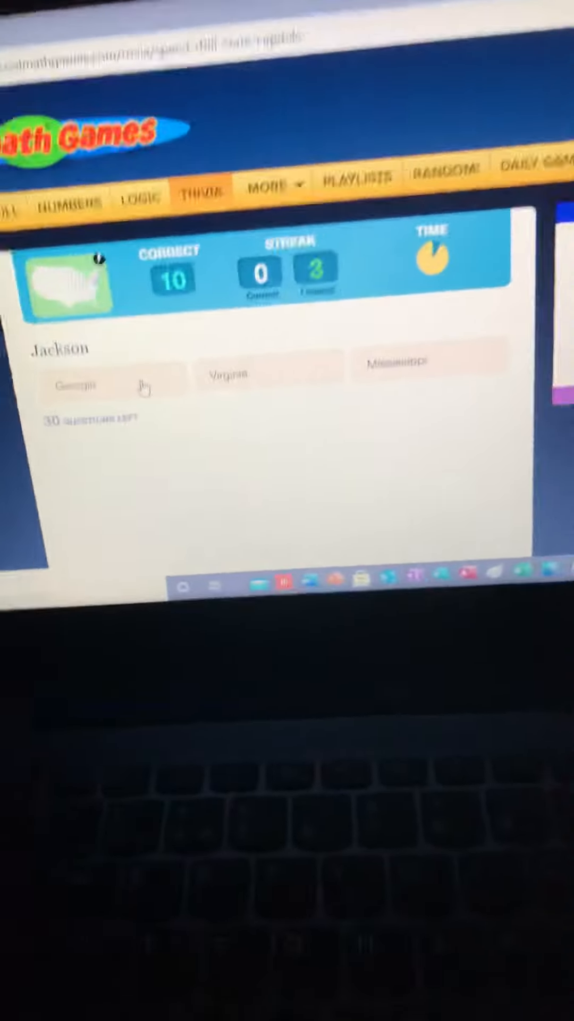